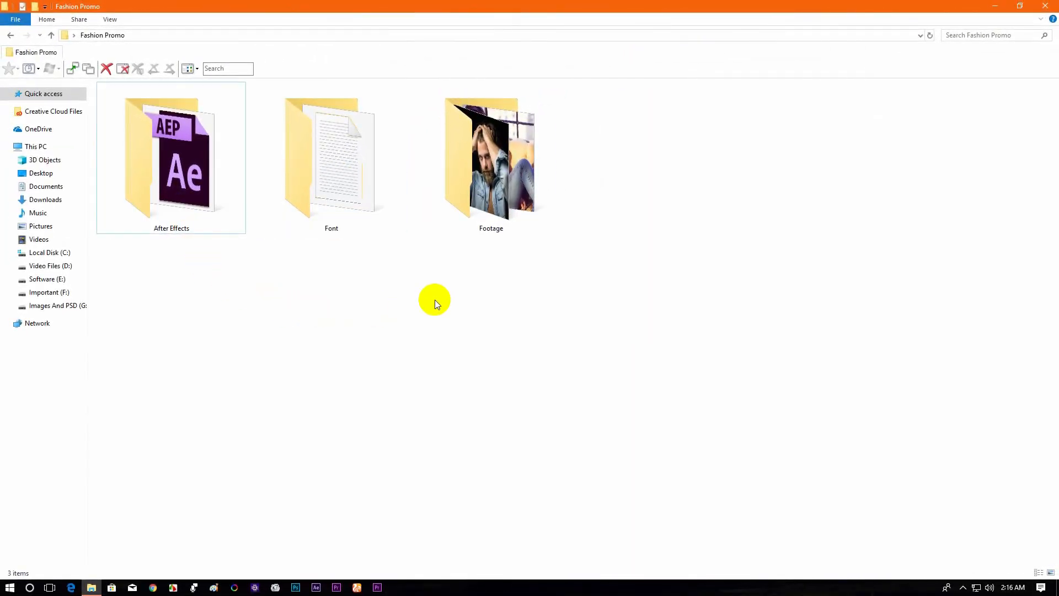
Step: Check the Font folder's Font Link document, then launch Fashion Promo.aep from the After Effects folder
{"action": "double_click", "coordinate": [331, 157]}
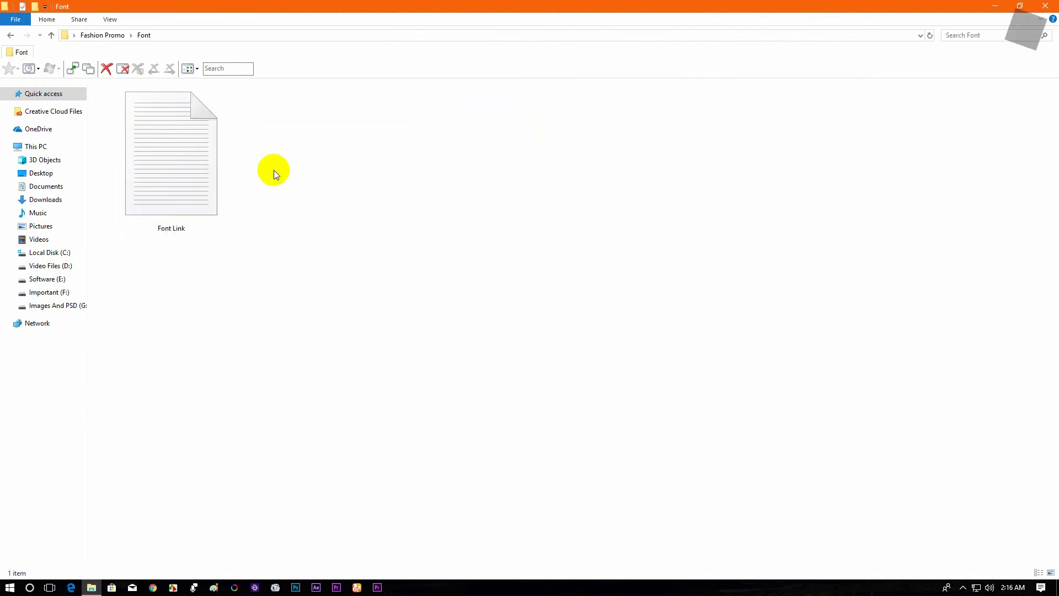
{"action": "double_click", "coordinate": [170, 153]}
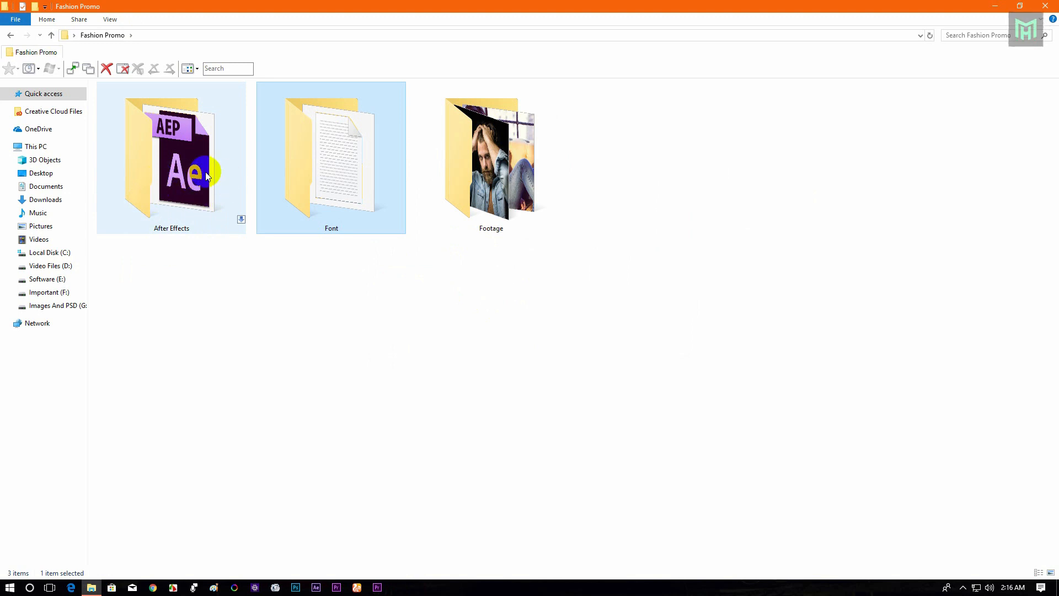
{"action": "double_click", "coordinate": [171, 157]}
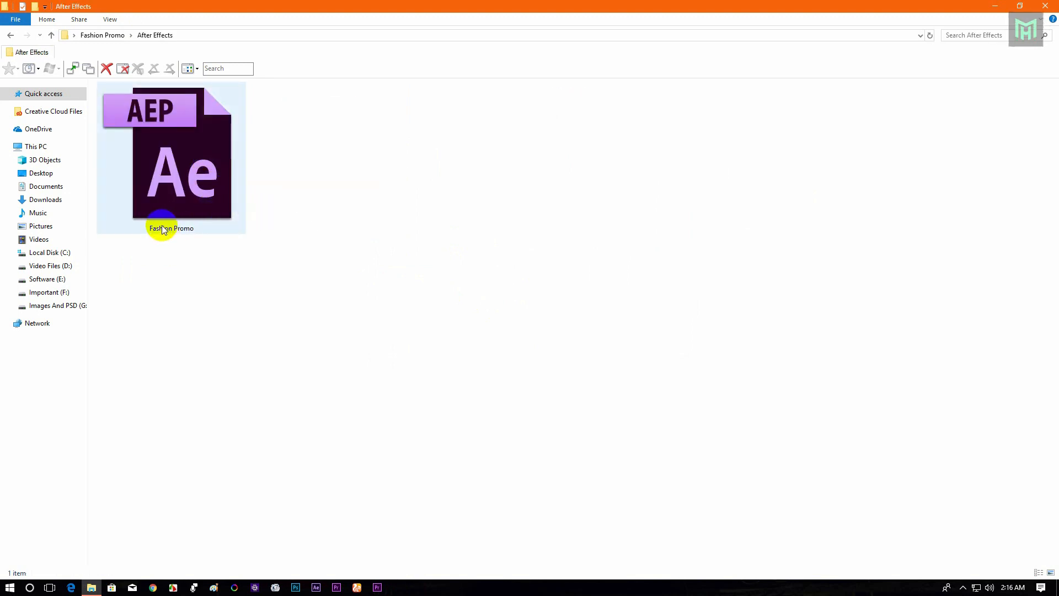
{"action": "double_click", "coordinate": [171, 159]}
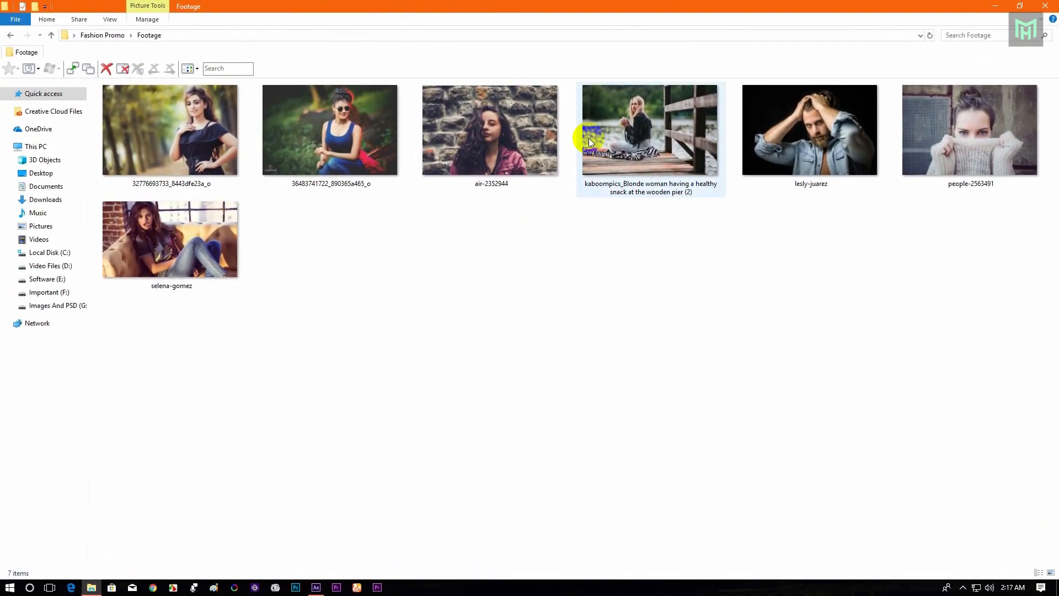
Step: Drag the seven Footage photos into the After Effects Project panel
{"action": "left_click_drag", "start_coordinate": [587, 142], "coordinate": [928, 132]}
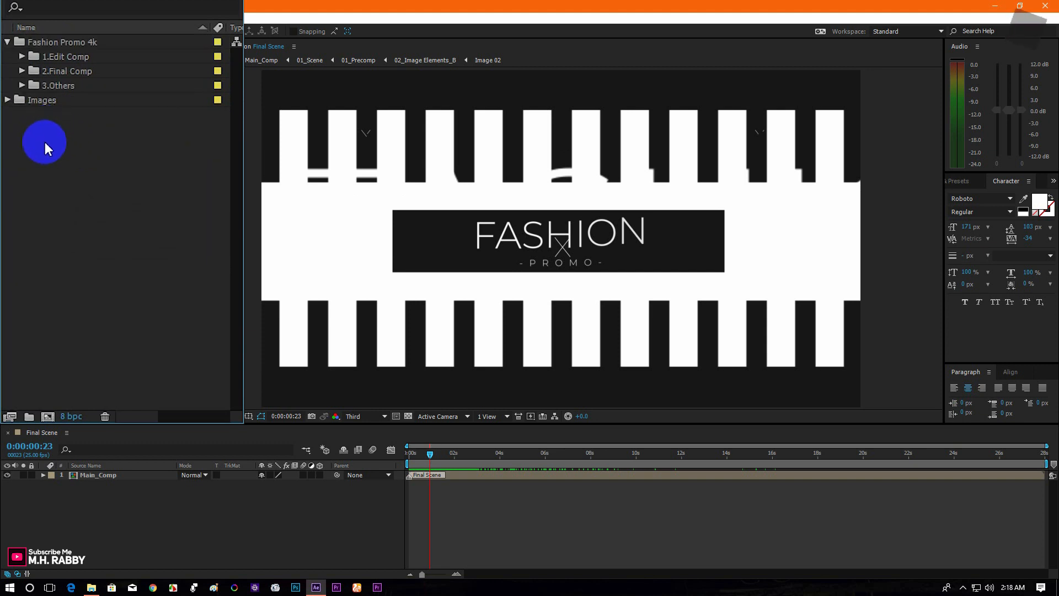
Step: Expand Images, 1.Edit Comp and Edit Image, then load compositions Image 01 through Image 07
{"action": "left_click", "coordinate": [7, 101]}
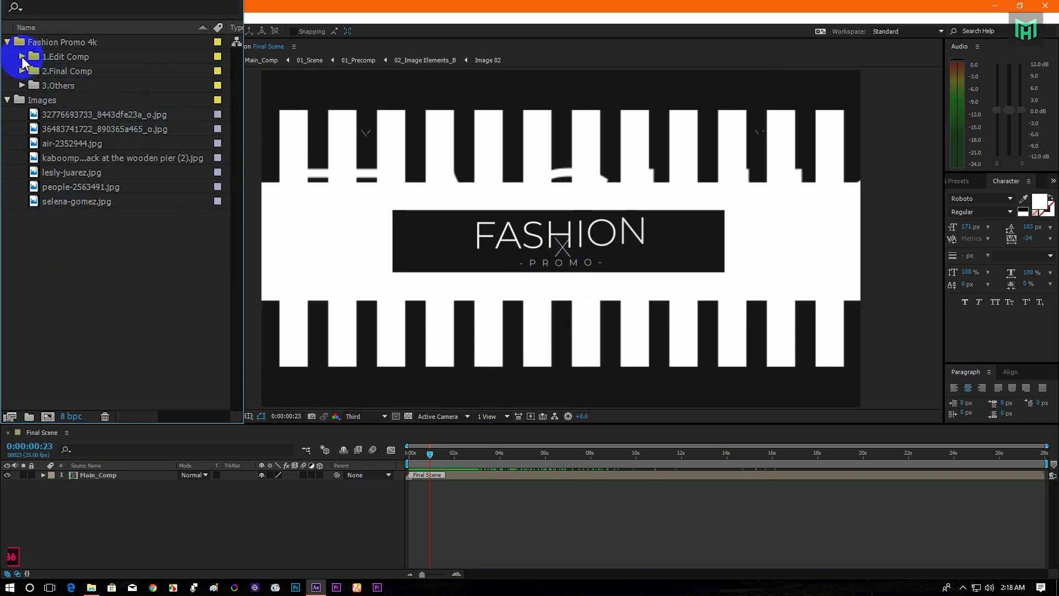
{"action": "left_click", "coordinate": [22, 56]}
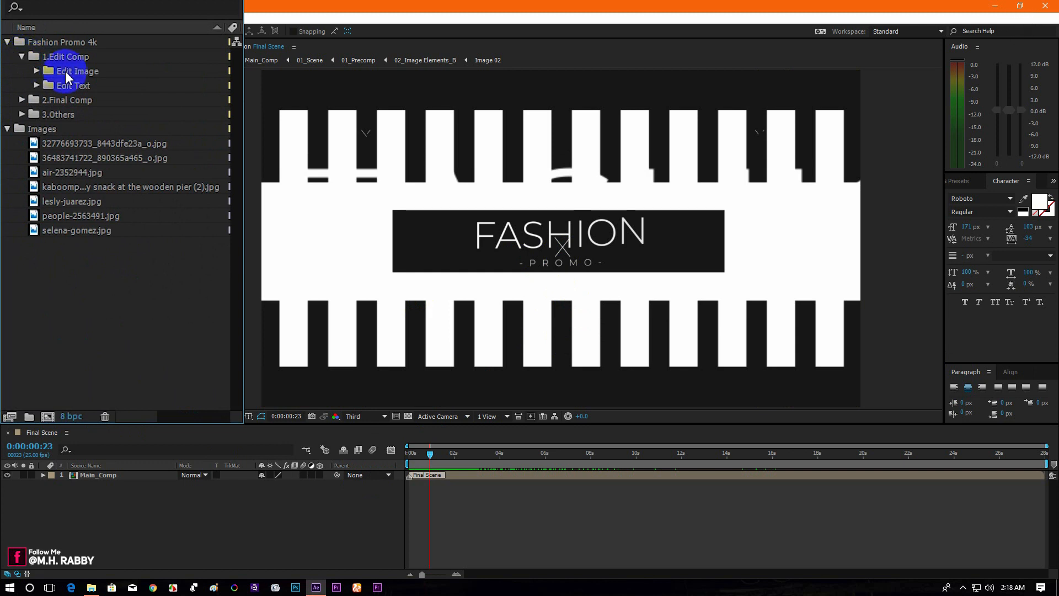
{"action": "left_click", "coordinate": [35, 70]}
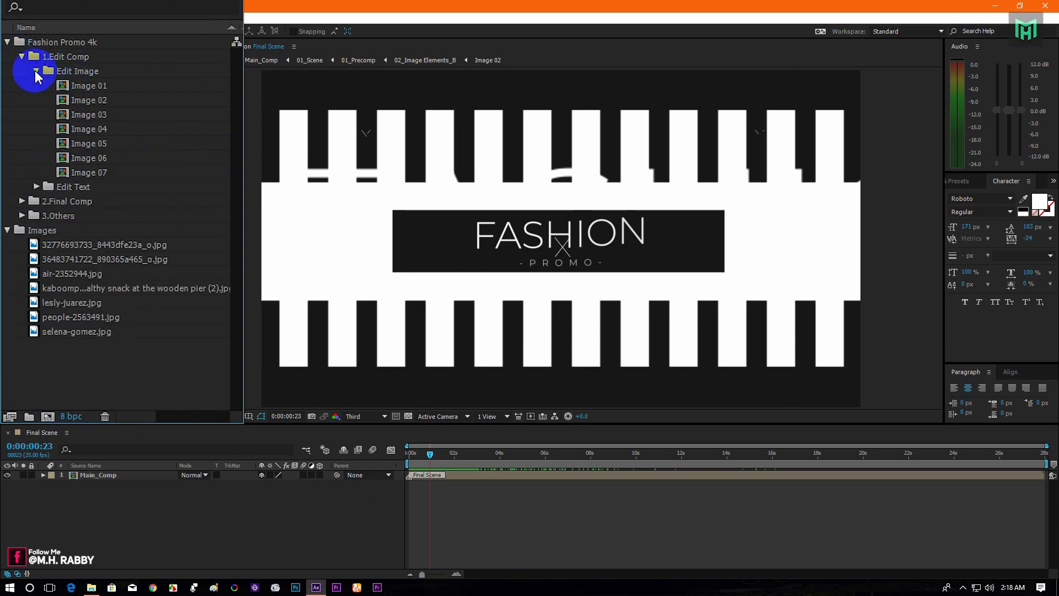
{"action": "double_click", "coordinate": [88, 114]}
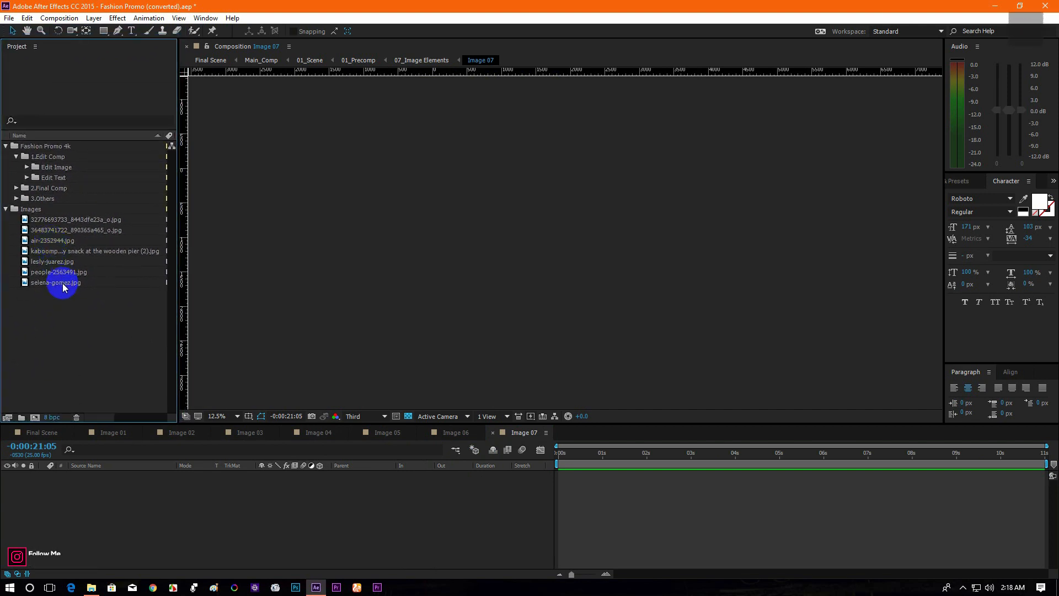
Step: Place selena-gomez.jpg into its Image comp and close the filled Image 02 composition
{"action": "left_click", "coordinate": [54, 281]}
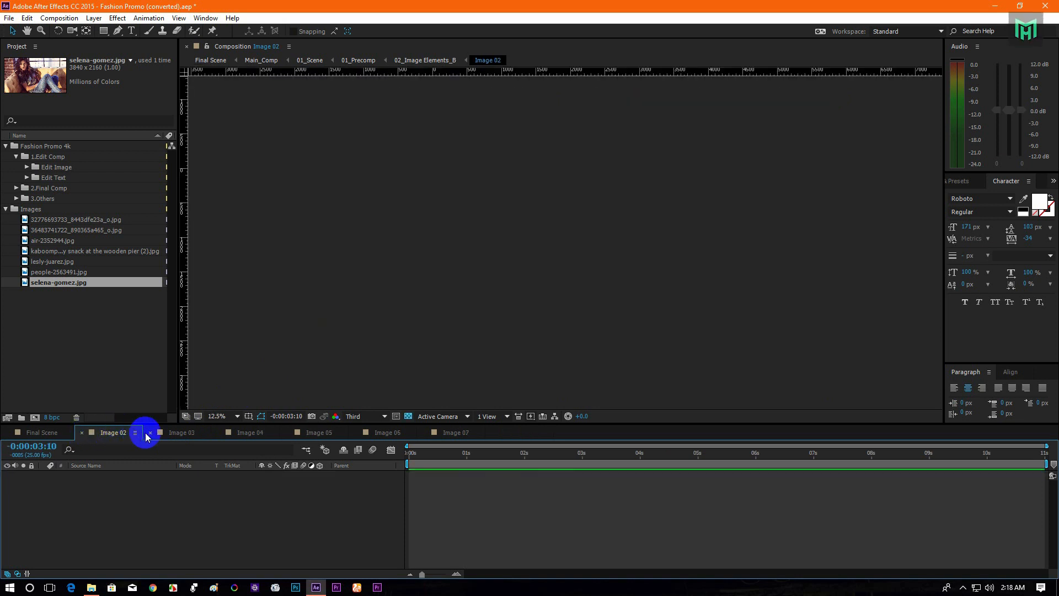
{"action": "left_click", "coordinate": [146, 433]}
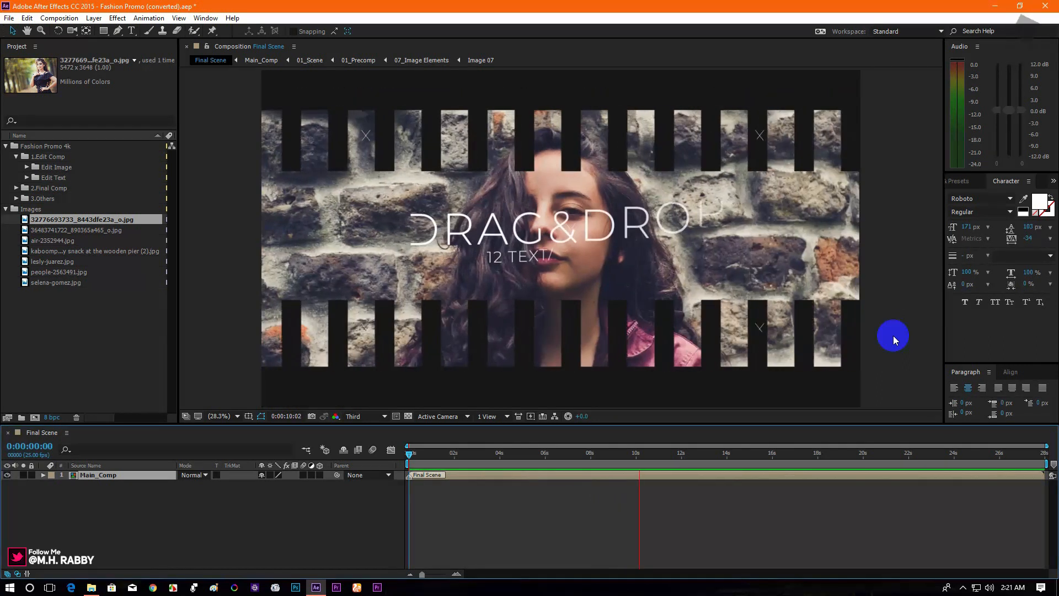
Step: Scrub Final Scene to the 4K Resolution title showing the knit-sweater photo behind it
{"action": "left_click", "coordinate": [684, 452]}
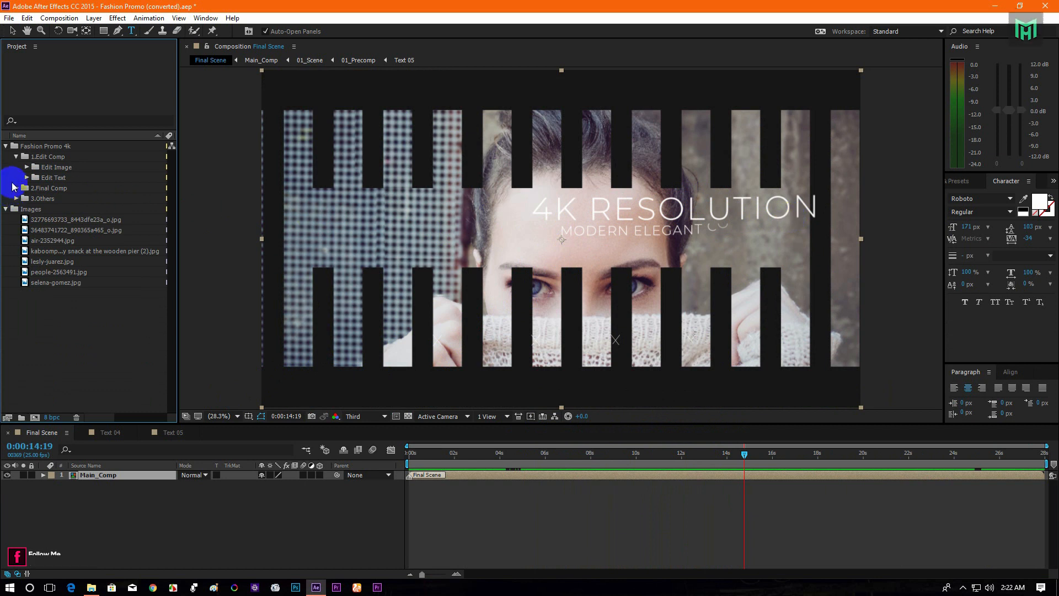
Step: In the Text 08 composition, retype the 4K RESOLUTION title as 'Your Text Here'
{"action": "double_click", "coordinate": [60, 261]}
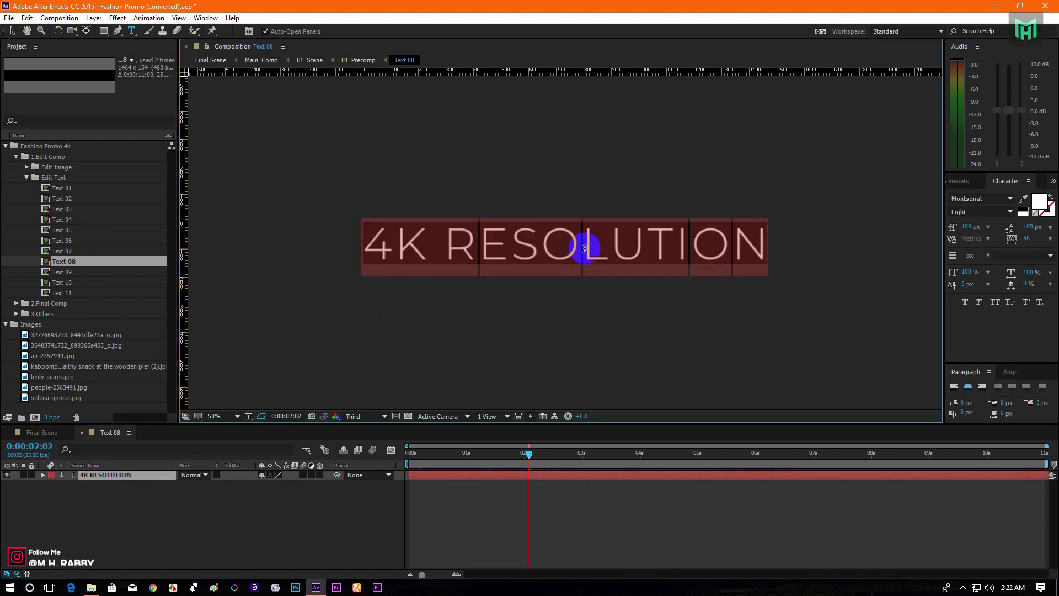
{"action": "type", "text": "Your Text Here"}
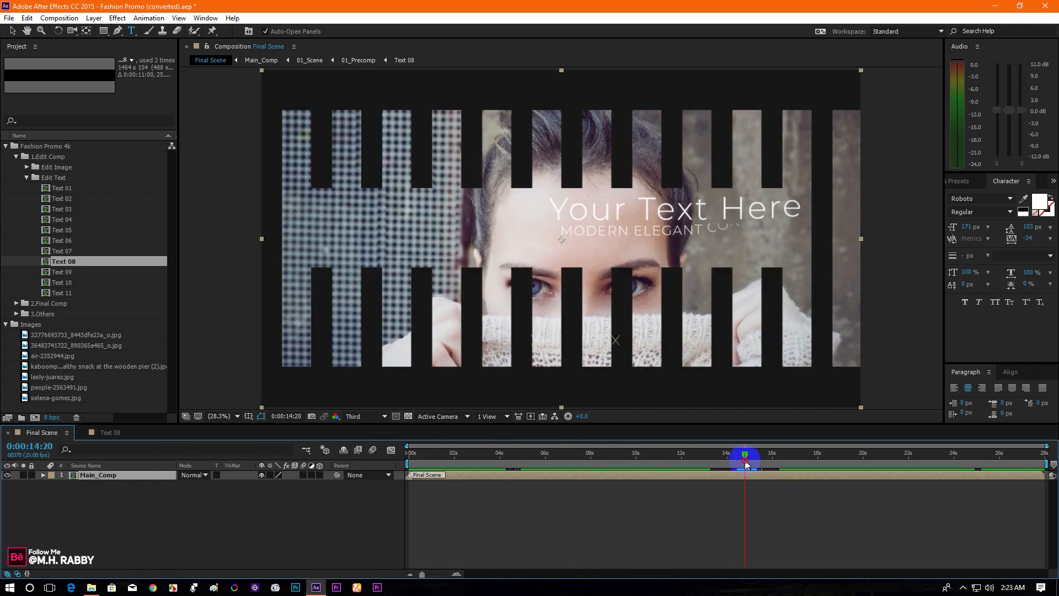
Step: Scrub Final Scene around 14s to watch 'Your Text Here' animate over the knit-sweater photo
{"action": "left_click_drag", "start_coordinate": [744, 470], "coordinate": [709, 470]}
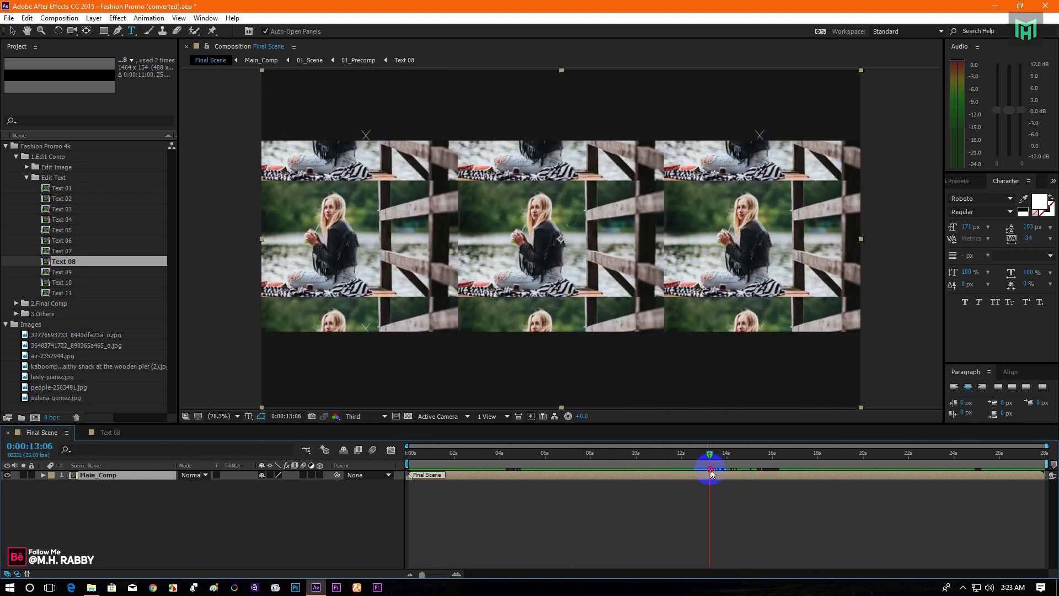
{"action": "left_click", "coordinate": [738, 452]}
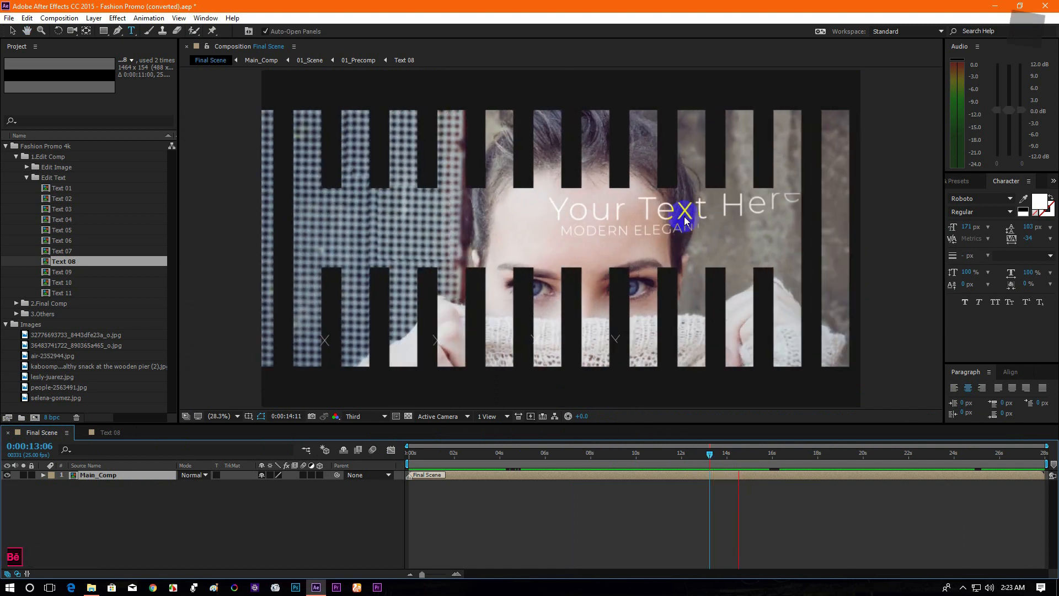